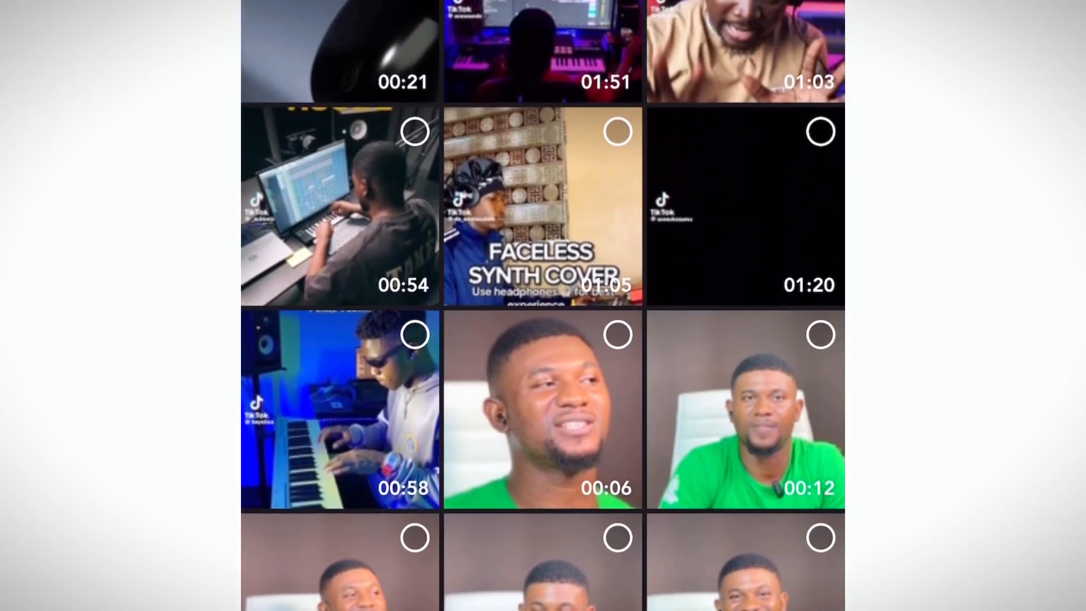
Browse the media picker to the video of the man standing by the wall.
{"action": "scroll", "scroll_direction": "down", "scroll_amount": 3}
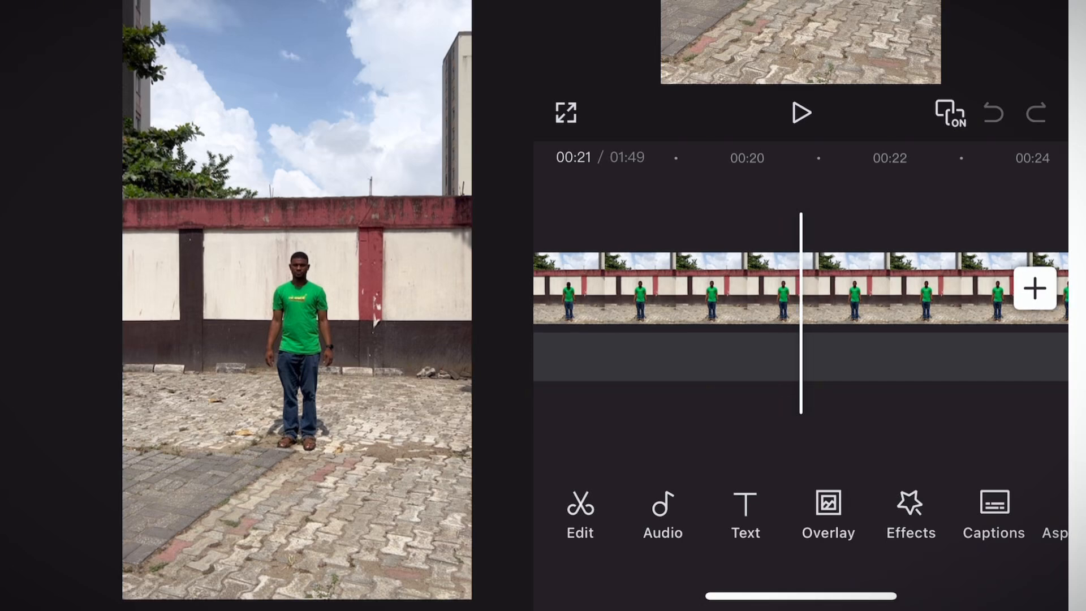
Scrub to about 01:33 and select the courtyard clip for splitting.
{"action": "scroll", "scroll_direction": "left", "scroll_amount": 3}
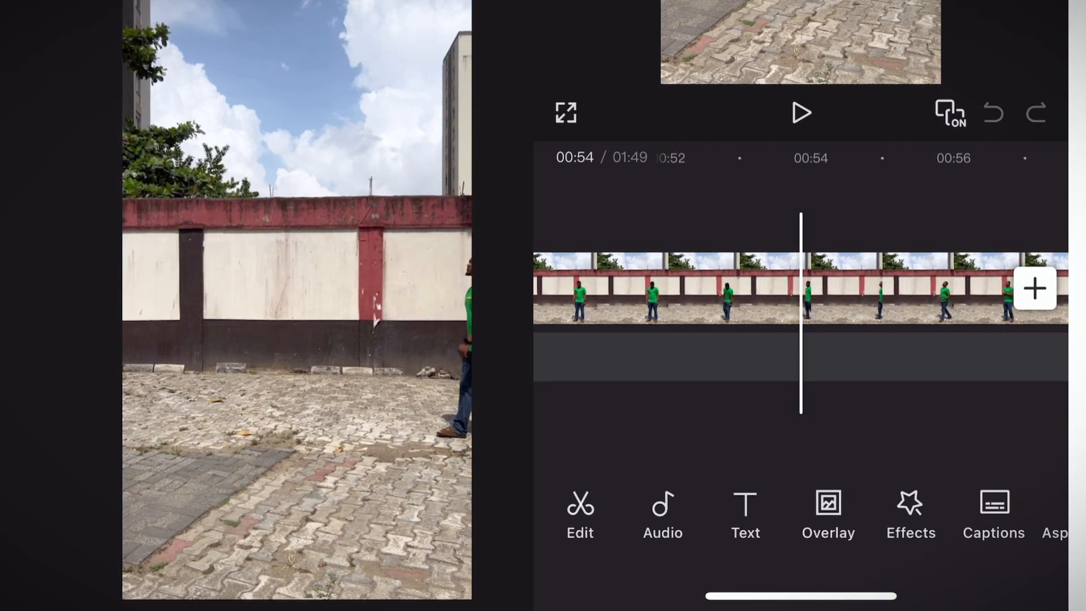
{"action": "left_click", "coordinate": [692, 288]}
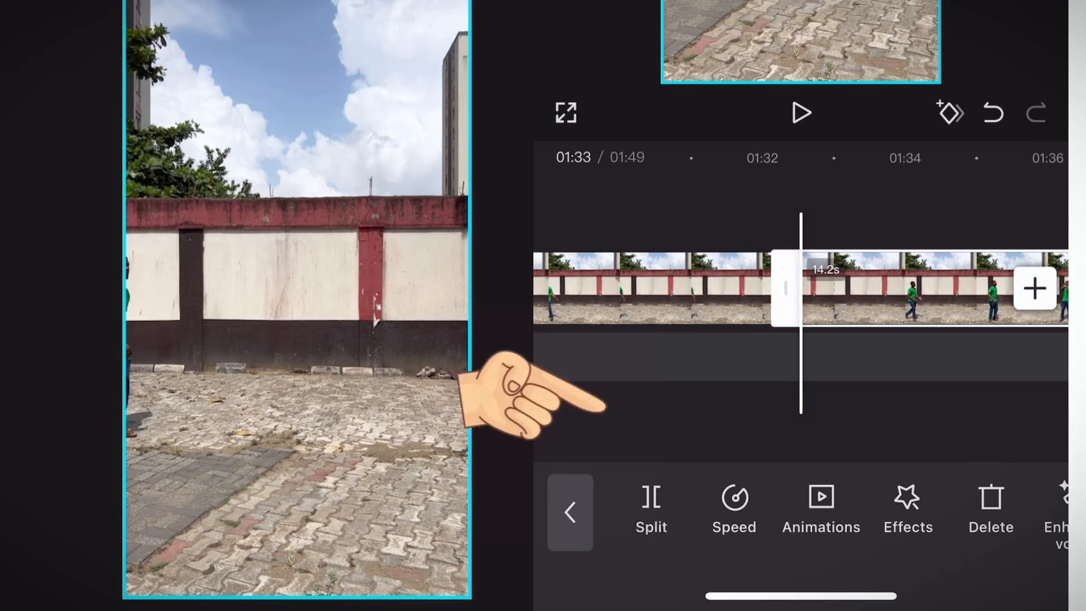
Delete the unwanted split piece and drag a short courtyard section into place as an overlay.
{"action": "left_click", "coordinate": [570, 511]}
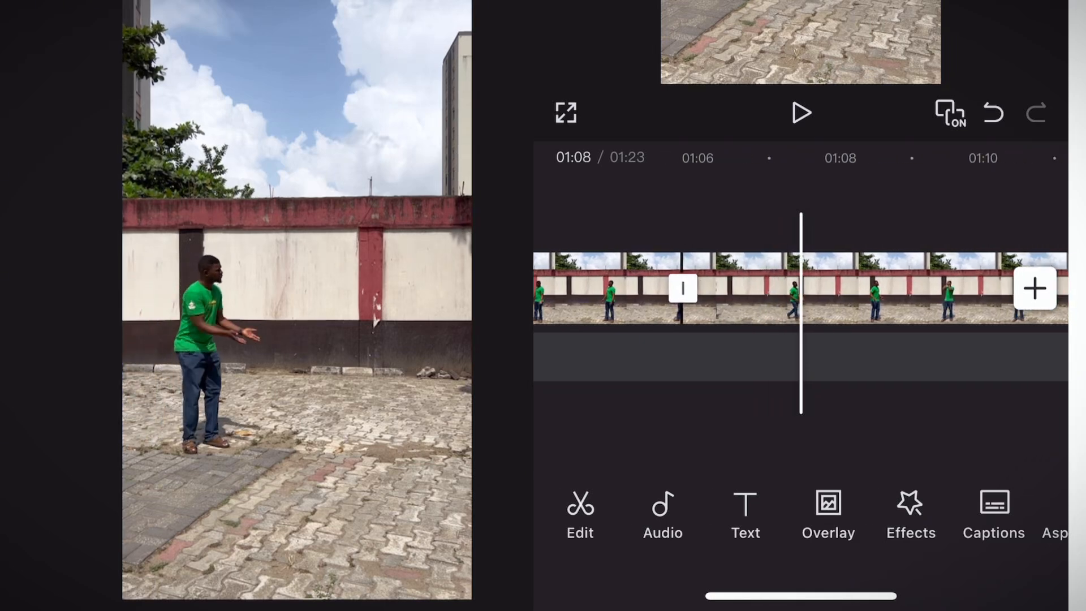
{"action": "scroll", "scroll_direction": "left", "scroll_amount": 3}
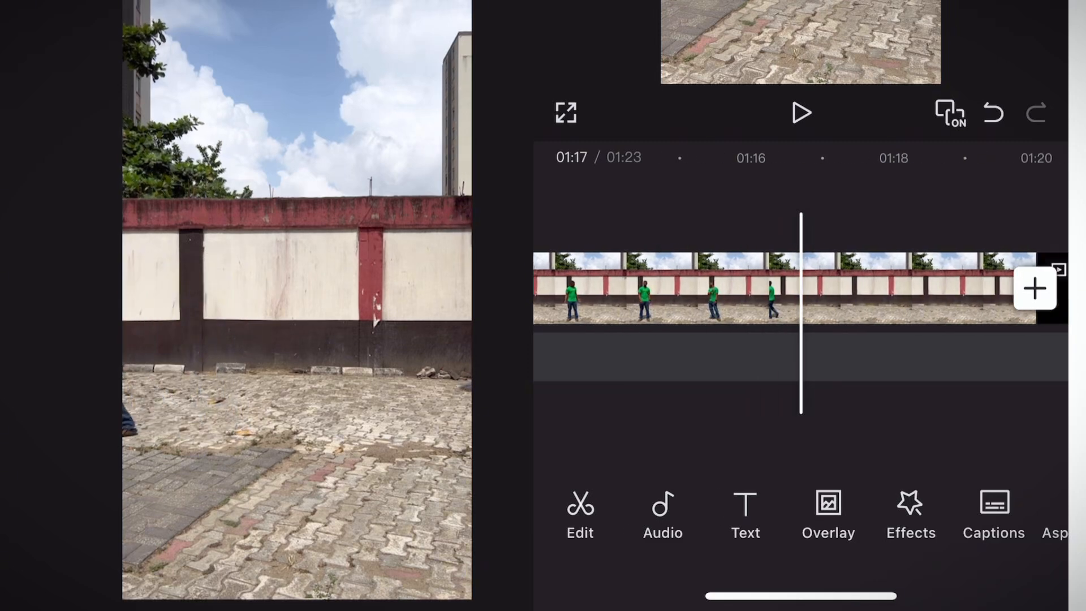
{"action": "left_click_drag", "start_coordinate": [761, 287], "coordinate": [692, 287]}
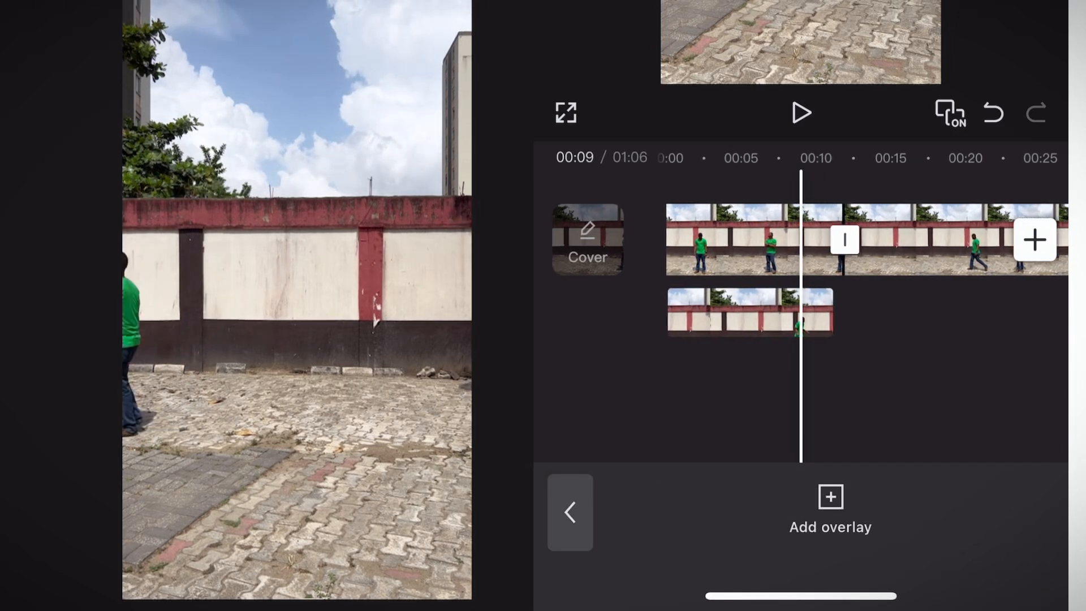
Duplicate the overlay clip of the standing man to get a second copy.
{"action": "left_click", "coordinate": [747, 312]}
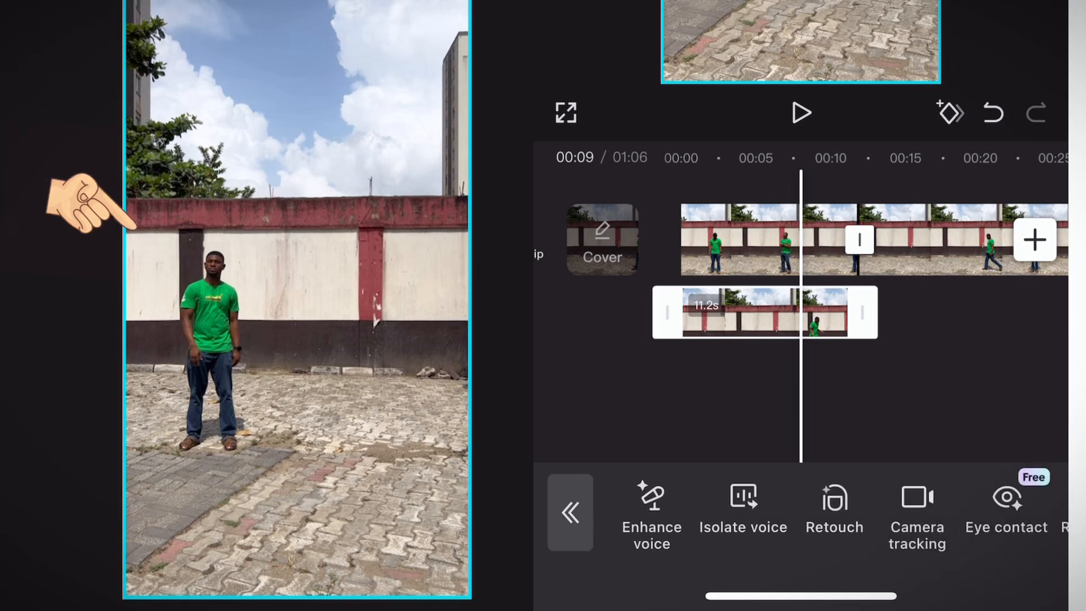
{"action": "scroll", "scroll_direction": "left", "scroll_amount": 3}
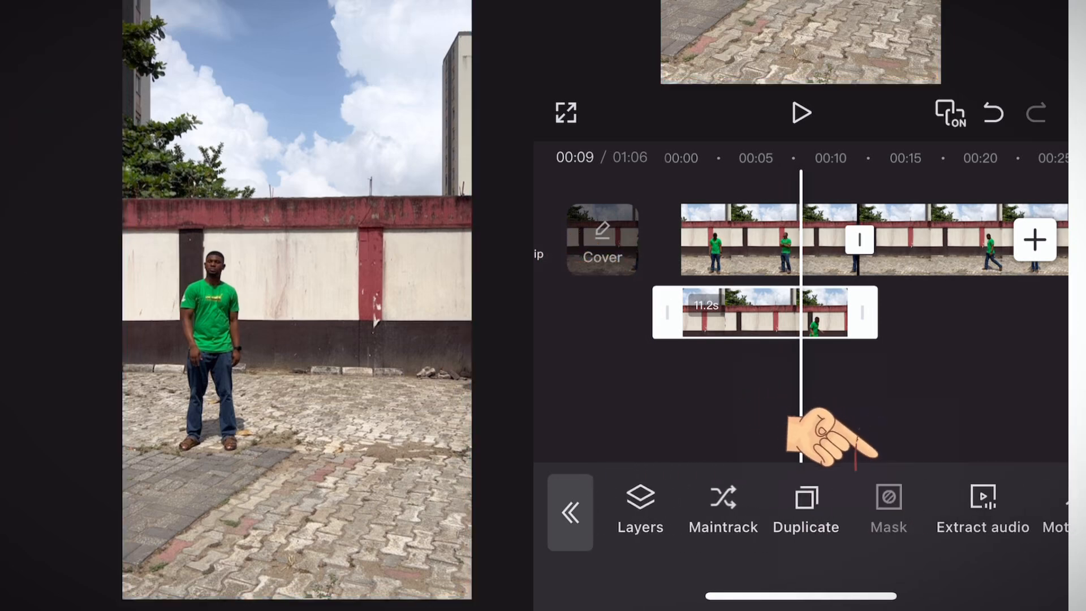
{"action": "left_click", "coordinate": [888, 509]}
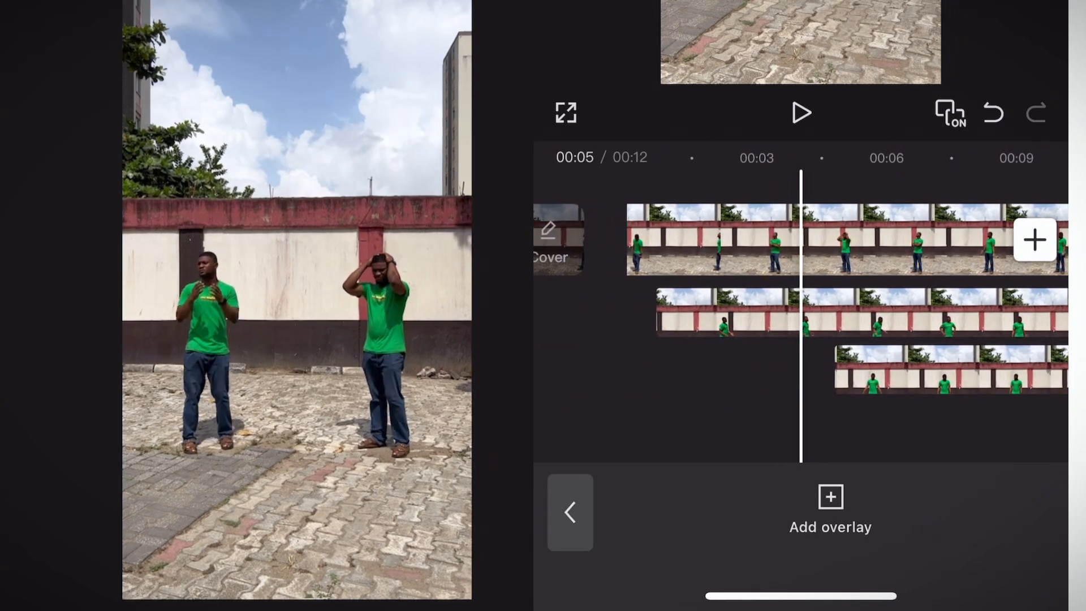
Scroll the timeline across the trimmed 12-second arrangement of staggered overlays.
{"action": "scroll", "scroll_direction": "left", "scroll_amount": 3}
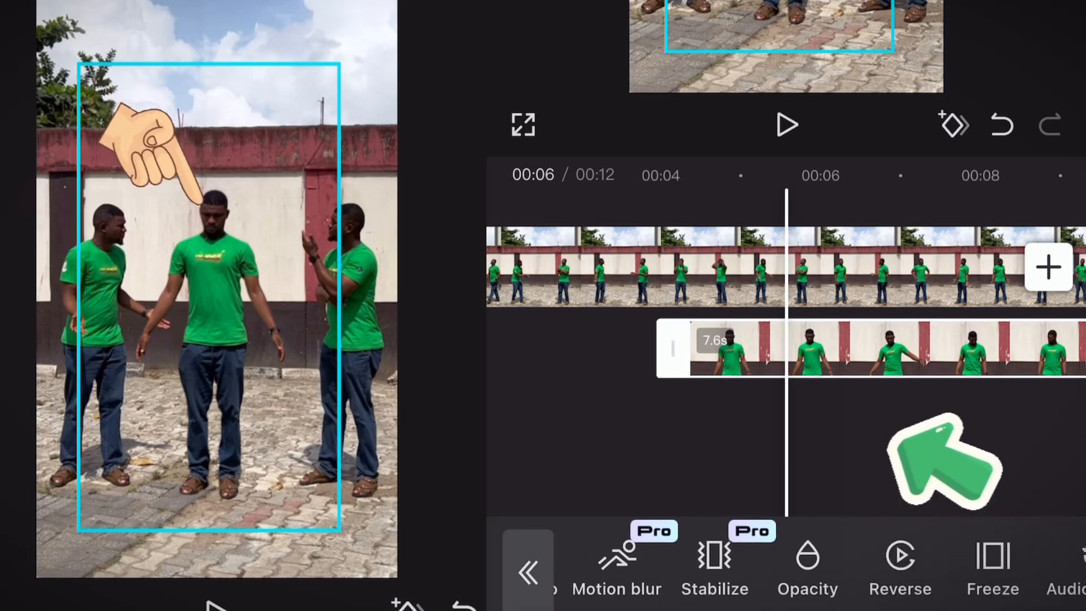
Move the playhead along the middle-man overlay clip to the keyframe positions.
{"action": "scroll", "scroll_direction": "left", "scroll_amount": 3}
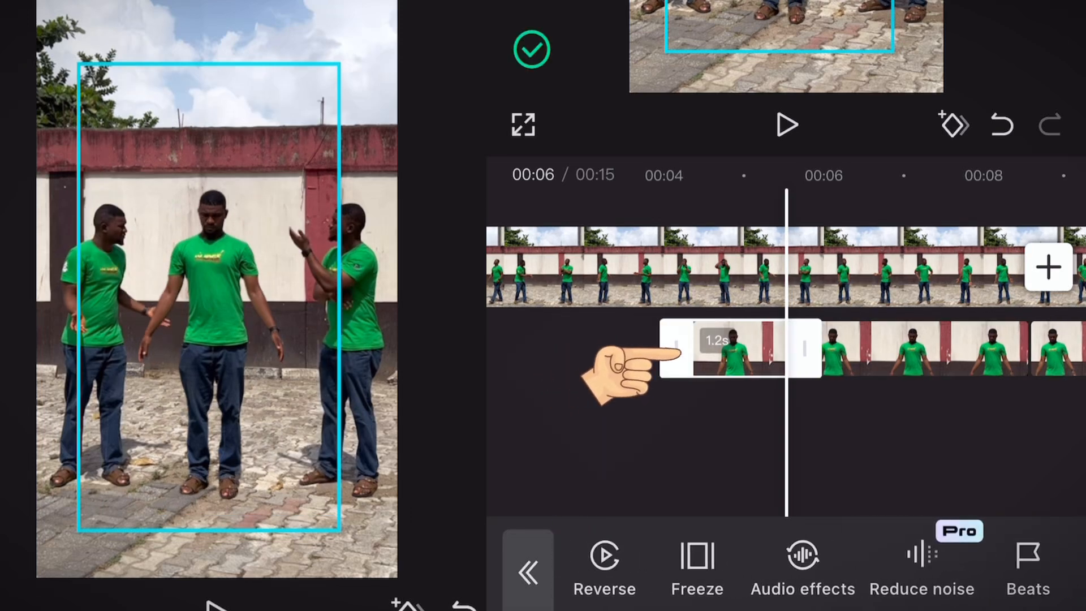
{"action": "scroll", "scroll_direction": "left", "scroll_amount": 3}
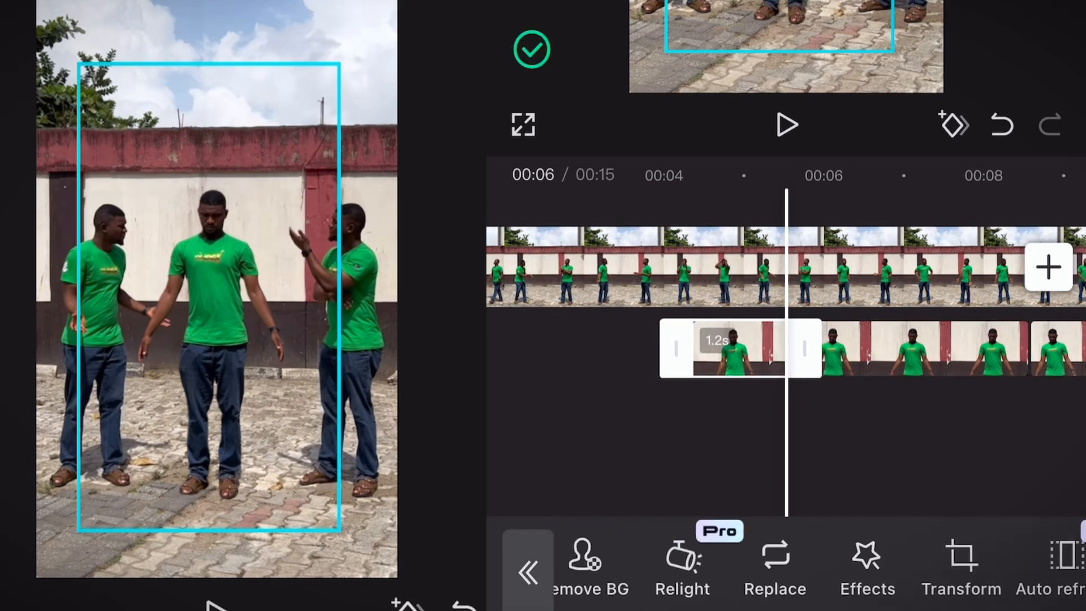
{"action": "scroll", "scroll_direction": "left", "scroll_amount": 3}
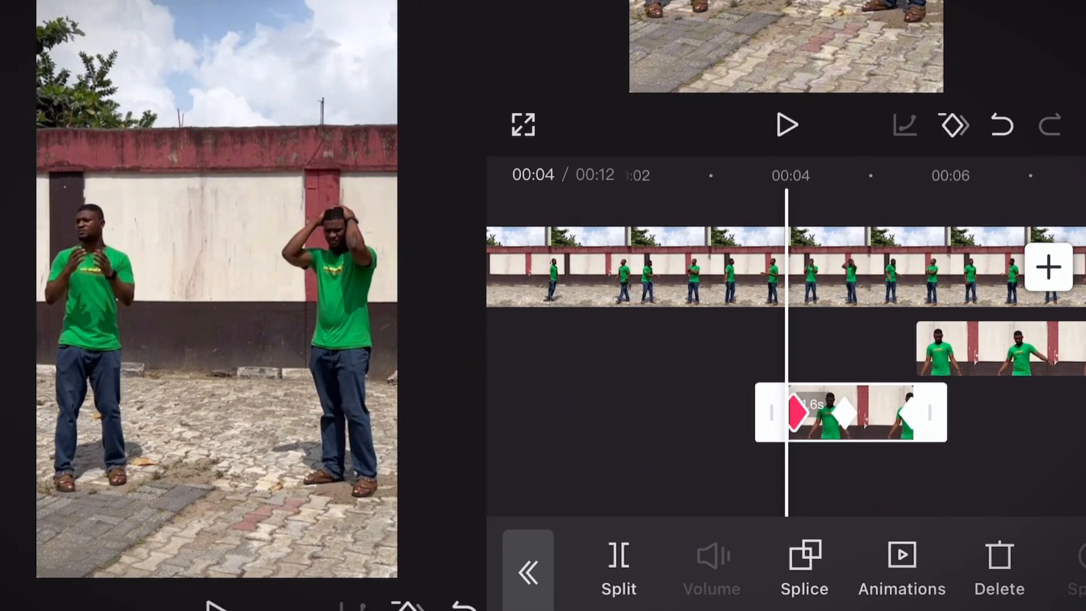
Play and pause the preview twice to check the middle man's eased drop from above.
{"action": "left_click", "coordinate": [788, 125]}
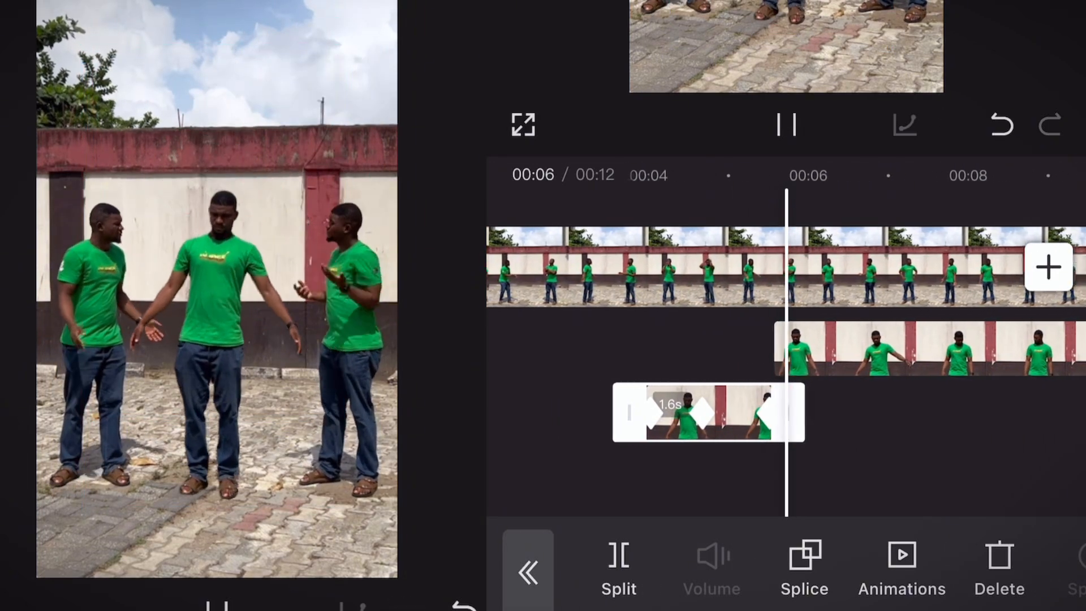
{"action": "left_click", "coordinate": [786, 126]}
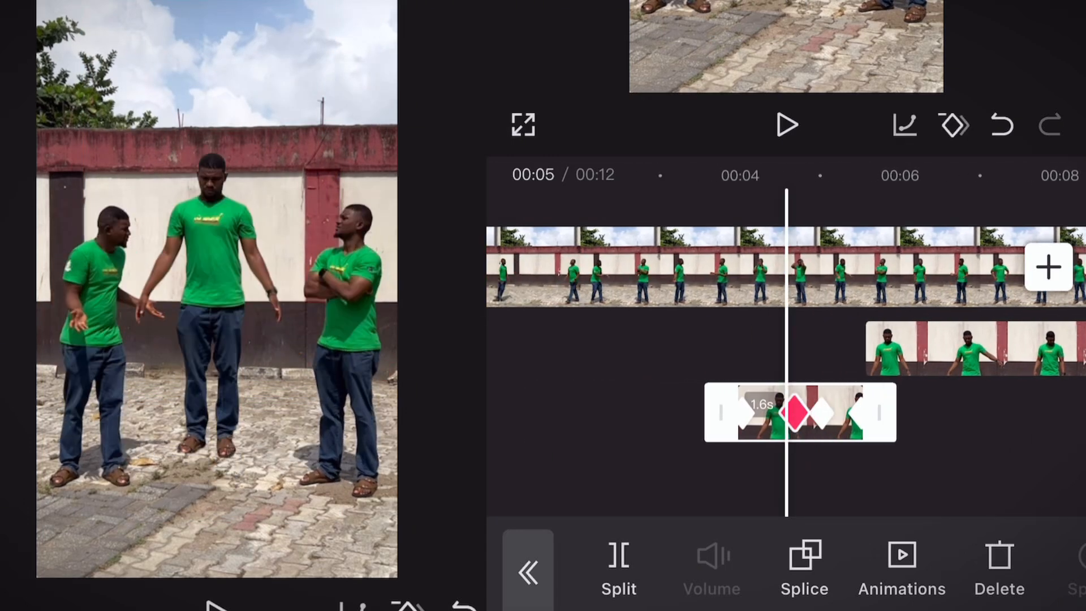
{"action": "left_click", "coordinate": [787, 125]}
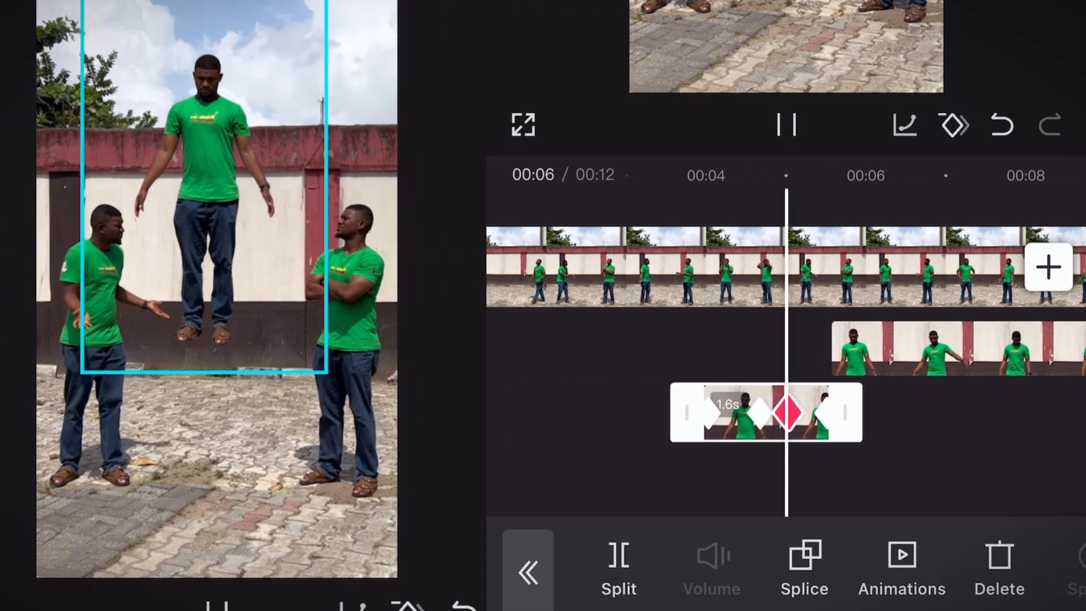
{"action": "left_click", "coordinate": [786, 126]}
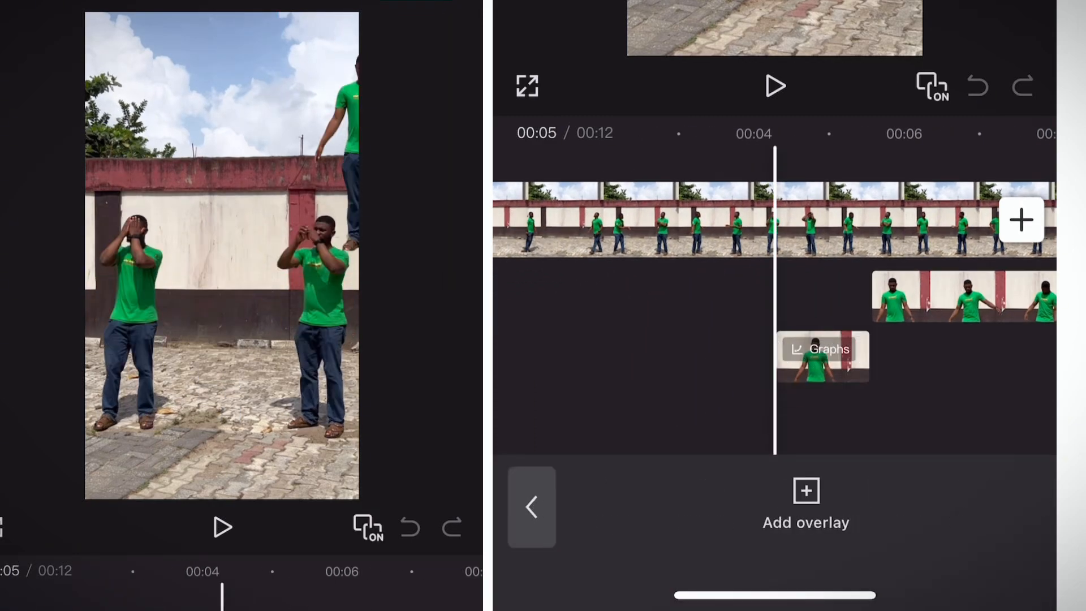
Add the pointing-hand video as a new overlay track beneath the floating-man overlay.
{"action": "left_click", "coordinate": [805, 506]}
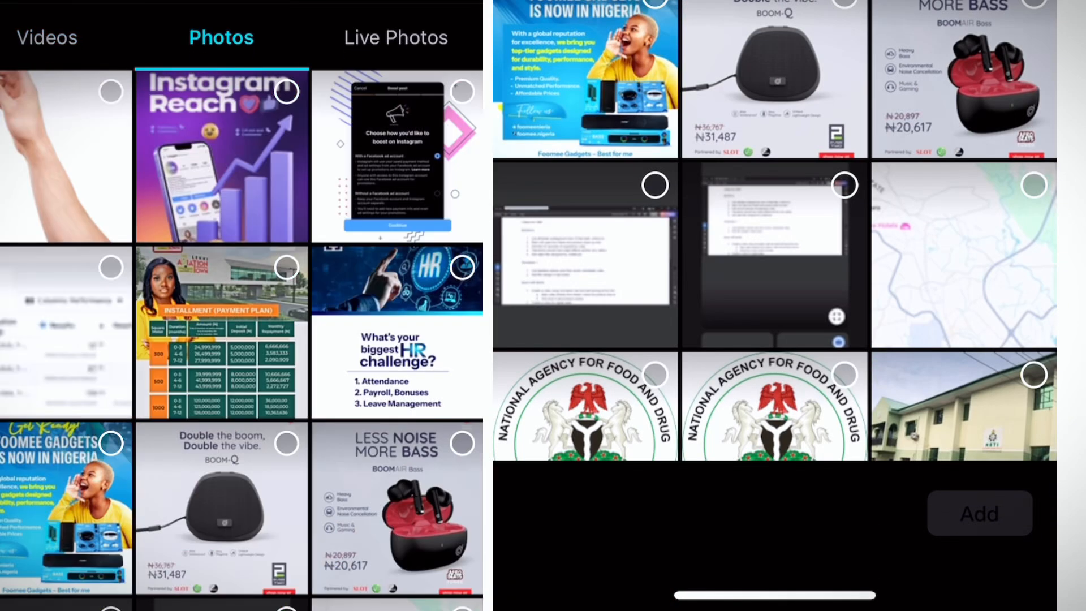
{"action": "left_click", "coordinate": [978, 514]}
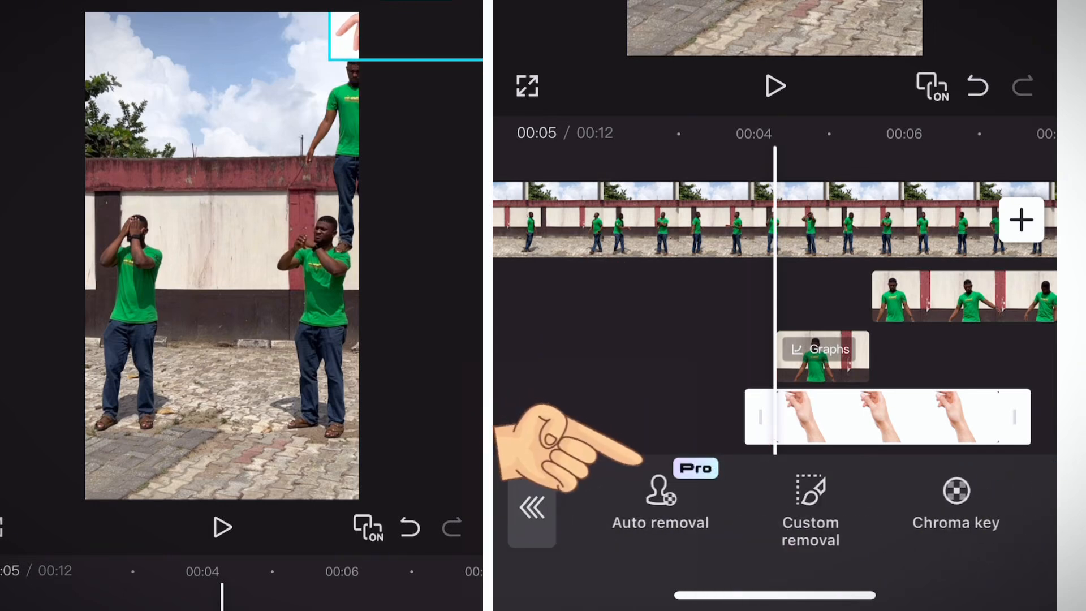
Bring up Arrange layers for the hand overlay and the man overlay.
{"action": "left_click", "coordinate": [660, 499]}
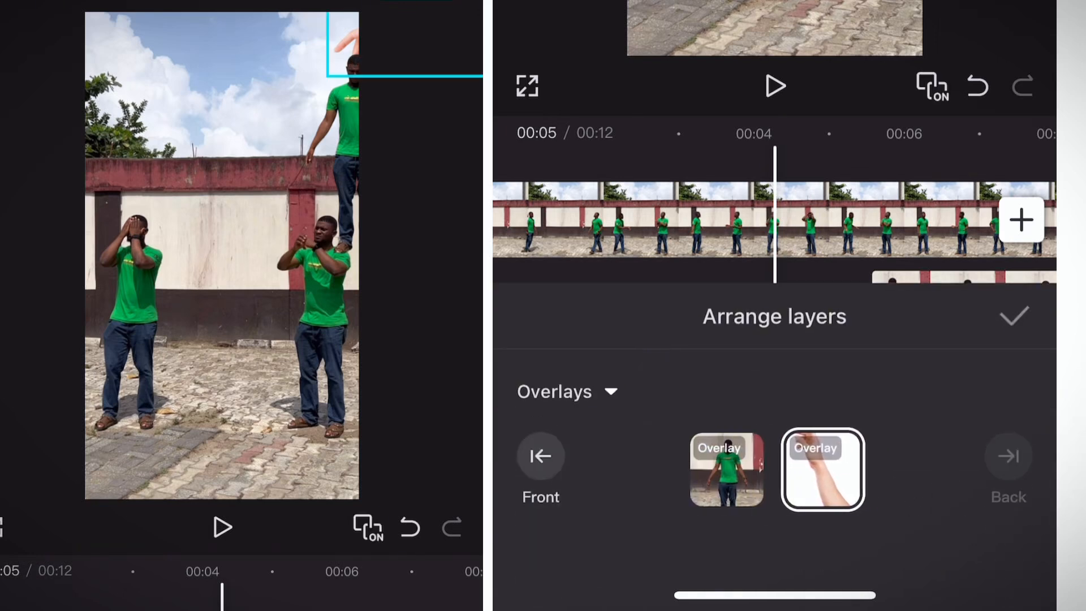
Confirm the layer order and add a position keyframe to the hand placed in the sky.
{"action": "left_click", "coordinate": [1016, 317]}
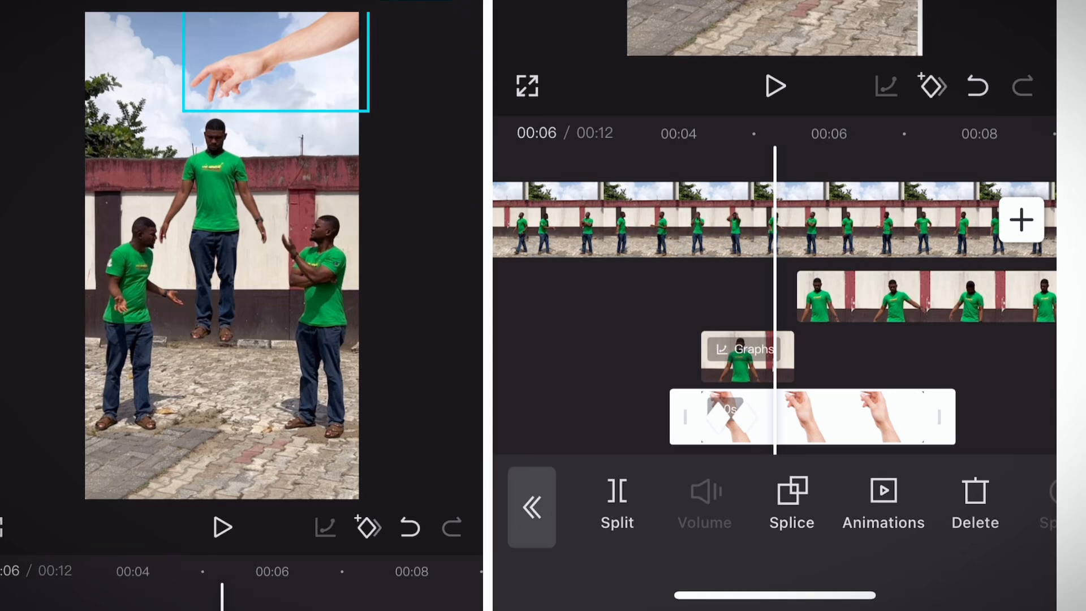
{"action": "left_click", "coordinate": [931, 86]}
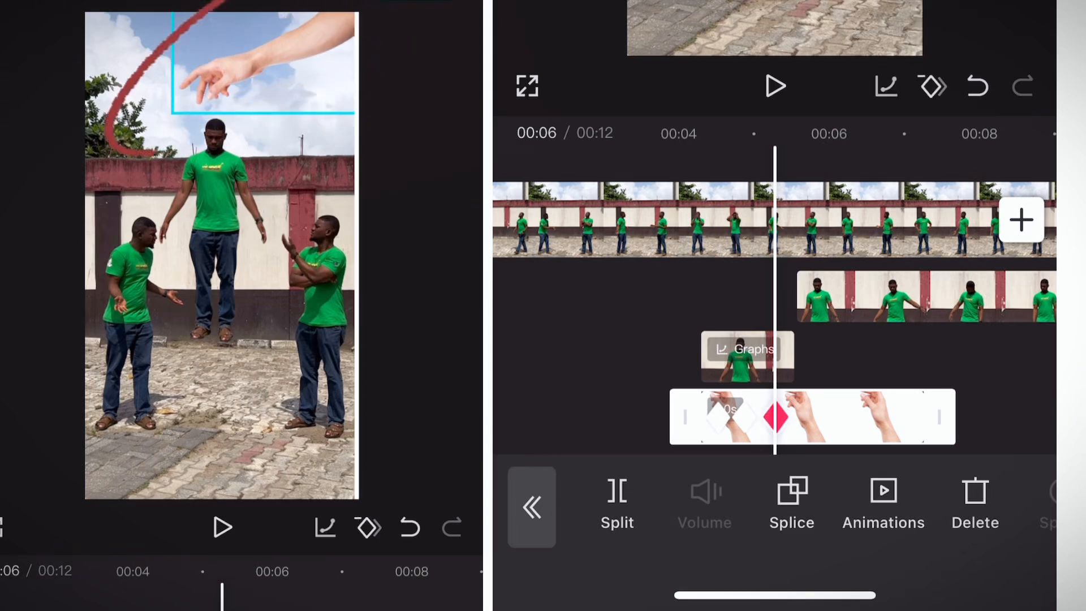